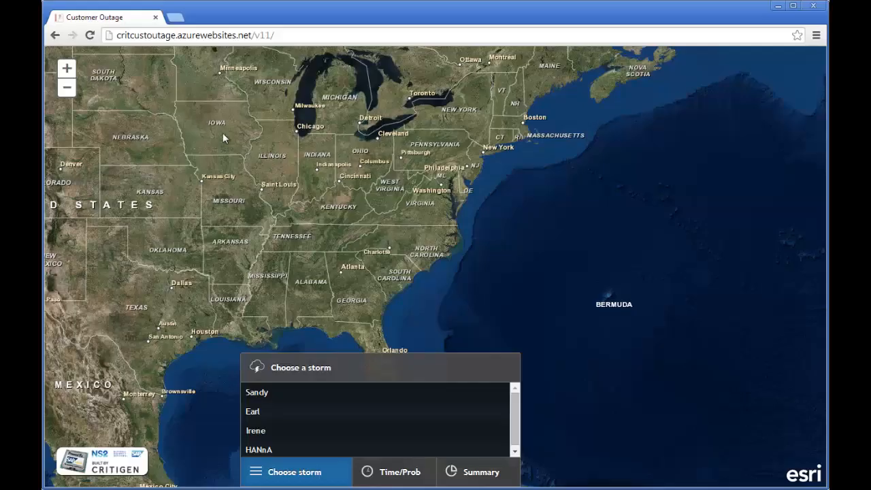
{"action": "mouse_move", "coordinate": [271, 203]}
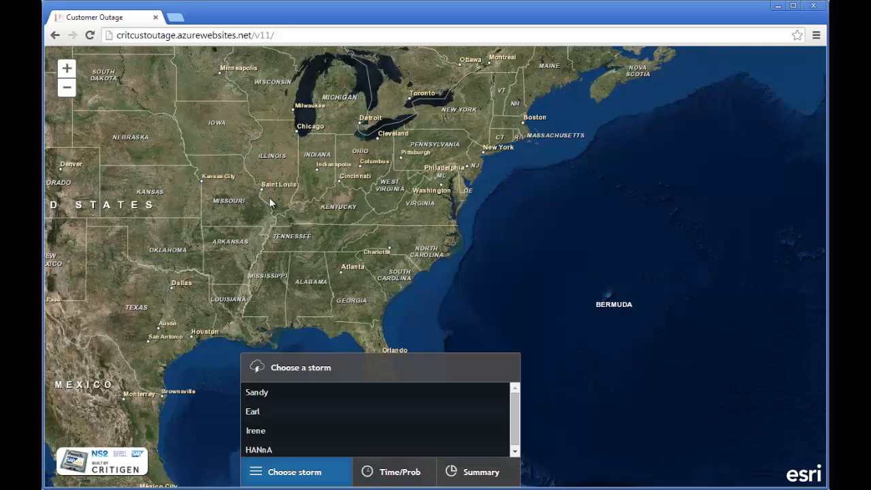
{"action": "mouse_move", "coordinate": [273, 400]}
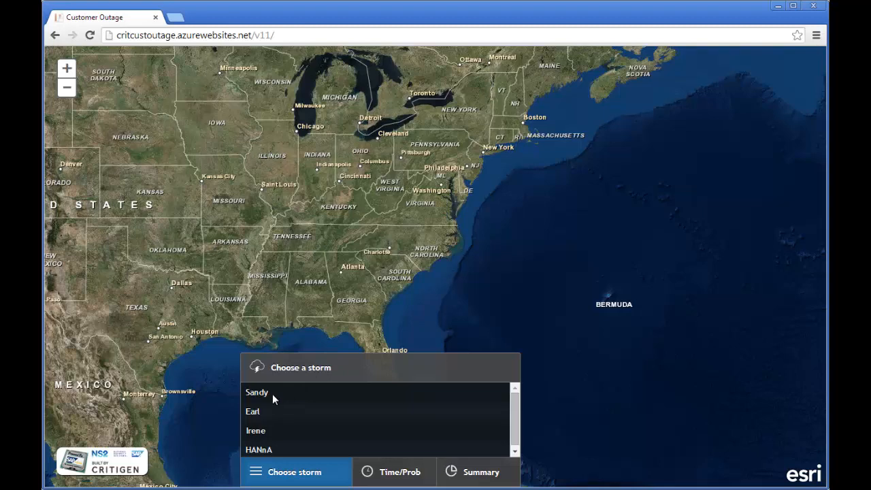
Load storm Sandy and advance its Time slider through October 24 to 10/26/2012.
{"action": "left_click", "coordinate": [256, 392]}
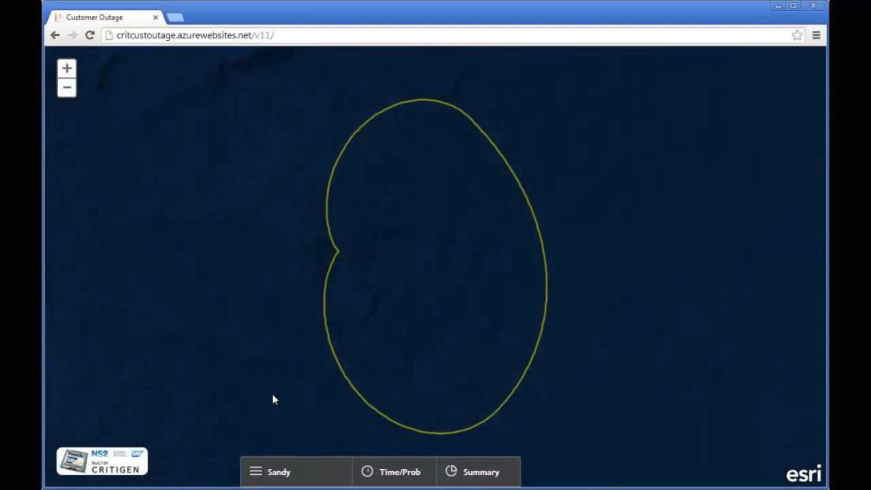
{"action": "left_click", "coordinate": [399, 472]}
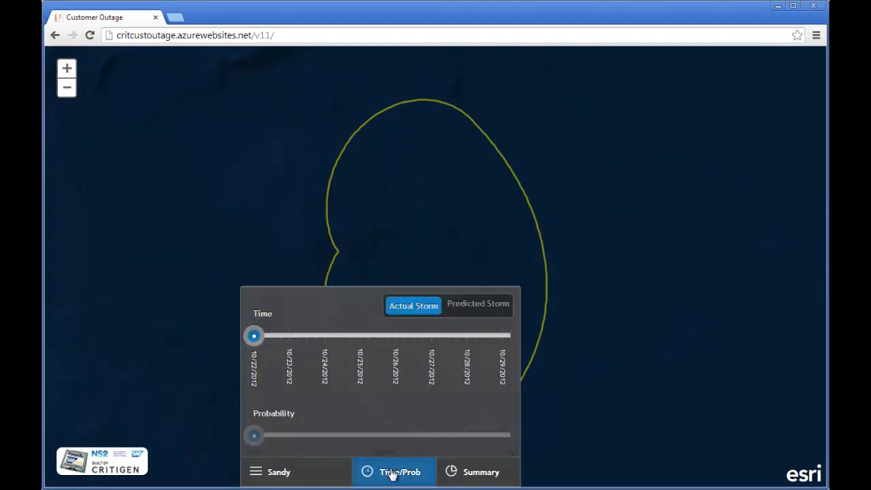
{"action": "left_click_drag", "start_coordinate": [253, 335], "coordinate": [307, 335]}
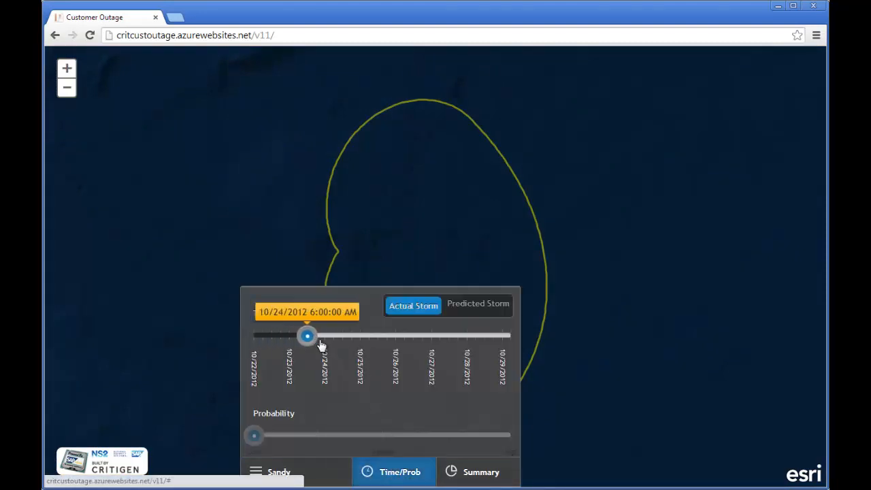
{"action": "left_click_drag", "start_coordinate": [307, 335], "coordinate": [396, 335]}
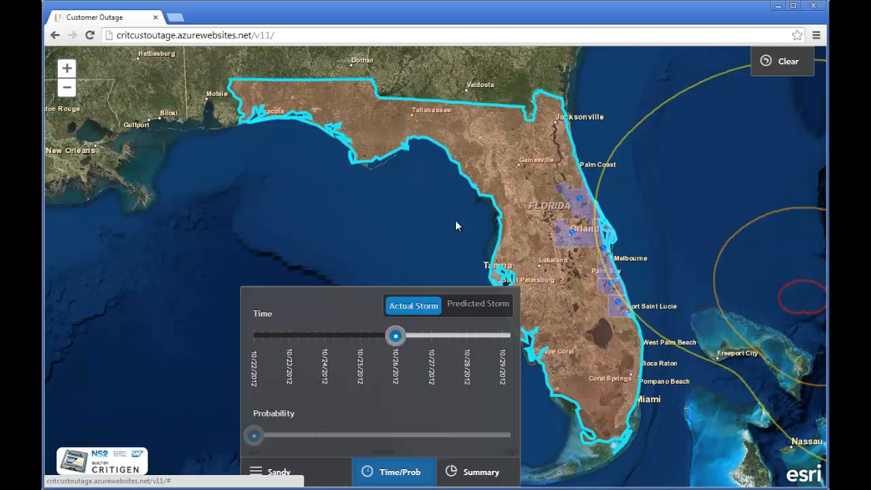
Set the storm impact summary to Company figures for affected Assets.
{"action": "left_click", "coordinate": [481, 471]}
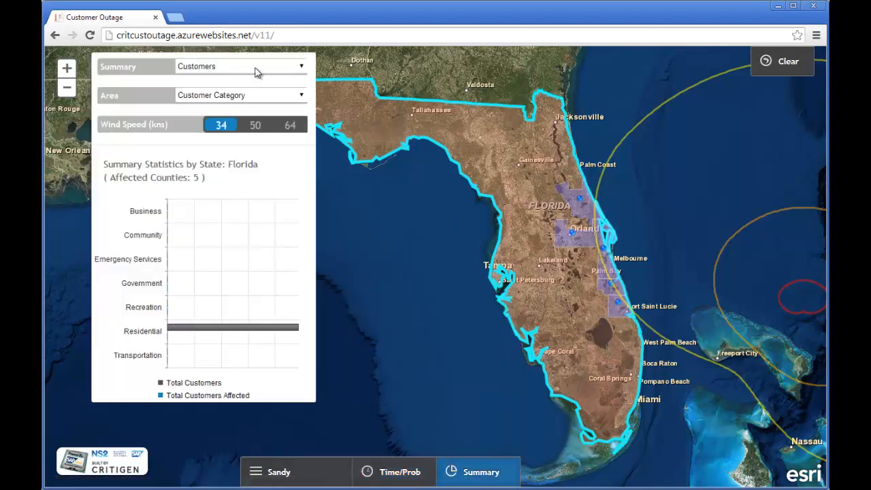
{"action": "left_click", "coordinate": [242, 66]}
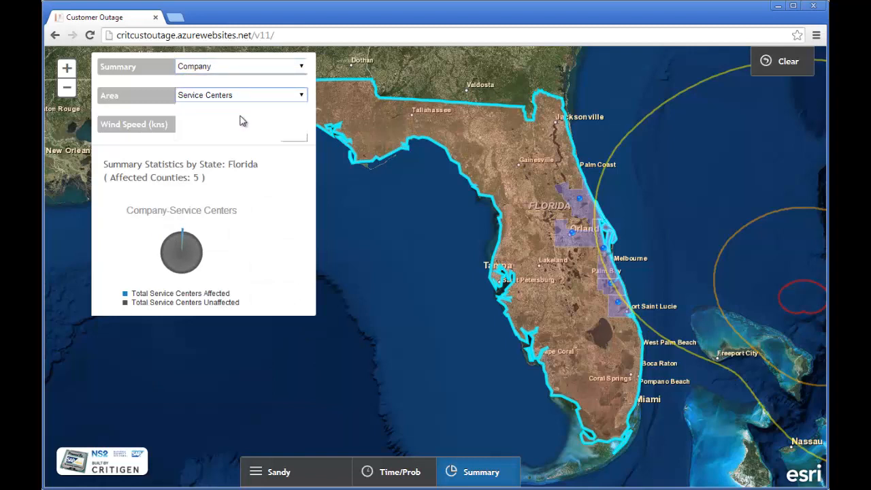
{"action": "left_click", "coordinate": [241, 94]}
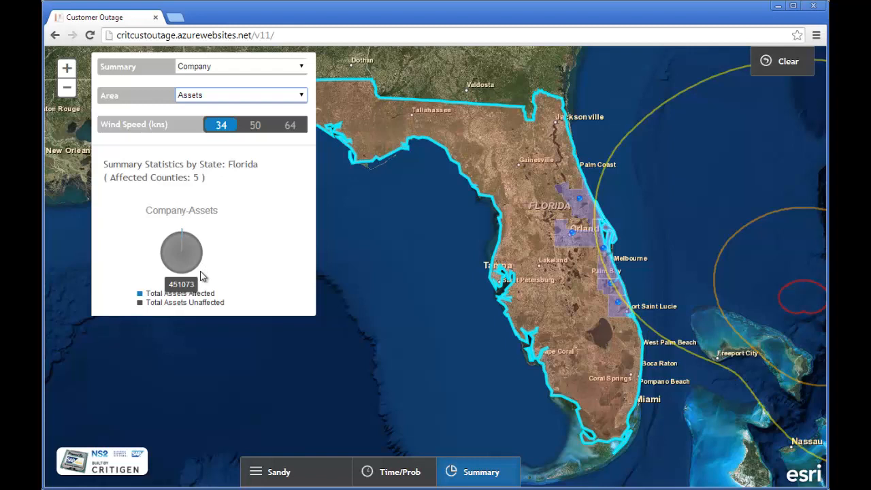
{"action": "mouse_move", "coordinate": [186, 239]}
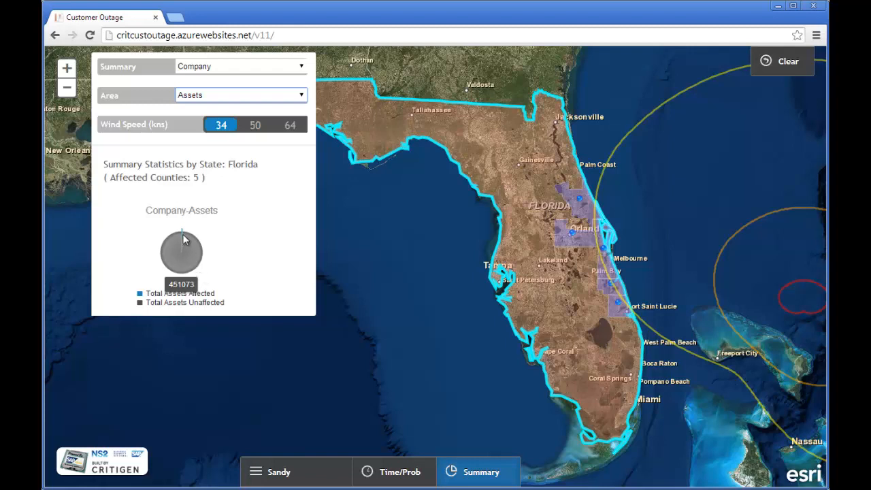
{"action": "mouse_move", "coordinate": [183, 235]}
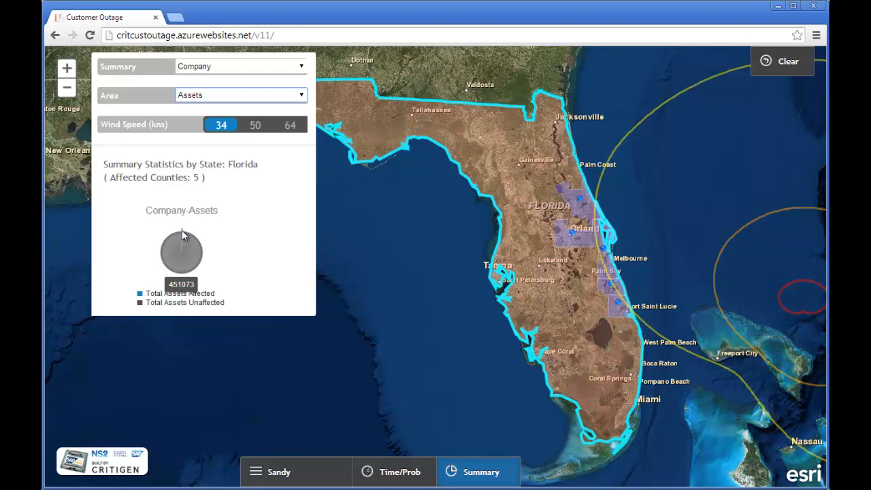
{"action": "mouse_move", "coordinate": [603, 305]}
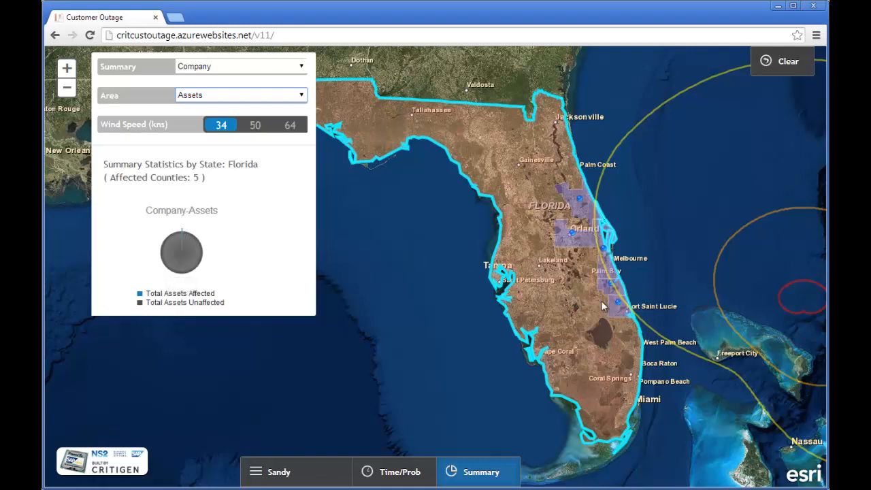
{"action": "mouse_move", "coordinate": [612, 311]}
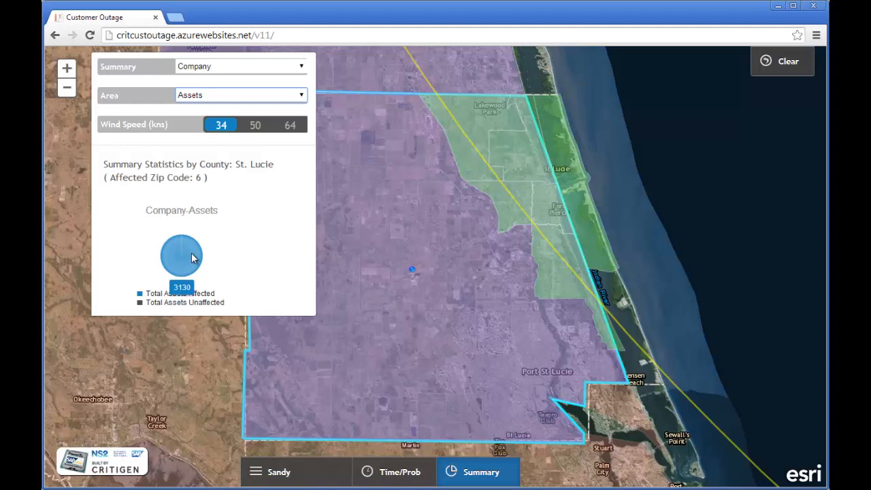
{"action": "mouse_move", "coordinate": [247, 247]}
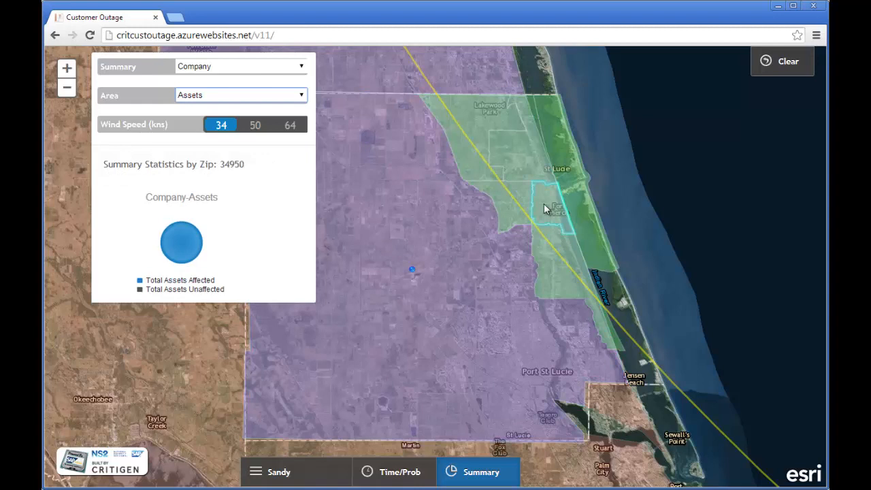
{"action": "mouse_move", "coordinate": [182, 245]}
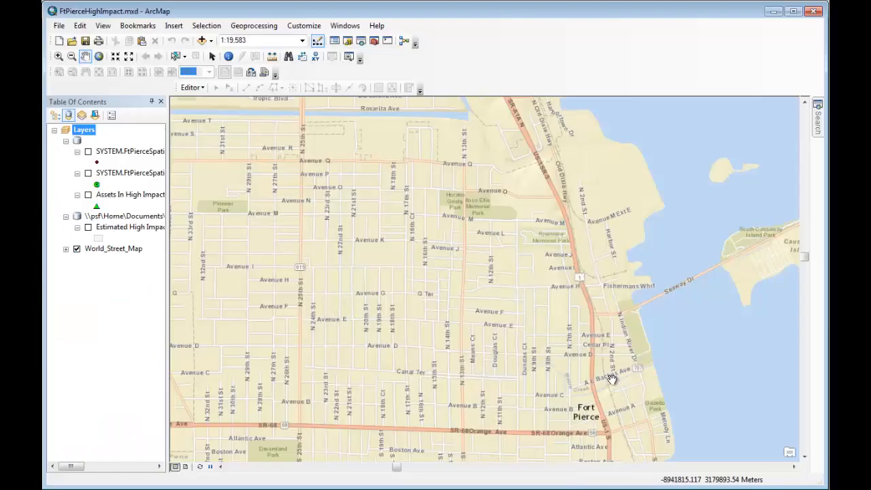
{"action": "mouse_move", "coordinate": [136, 298]}
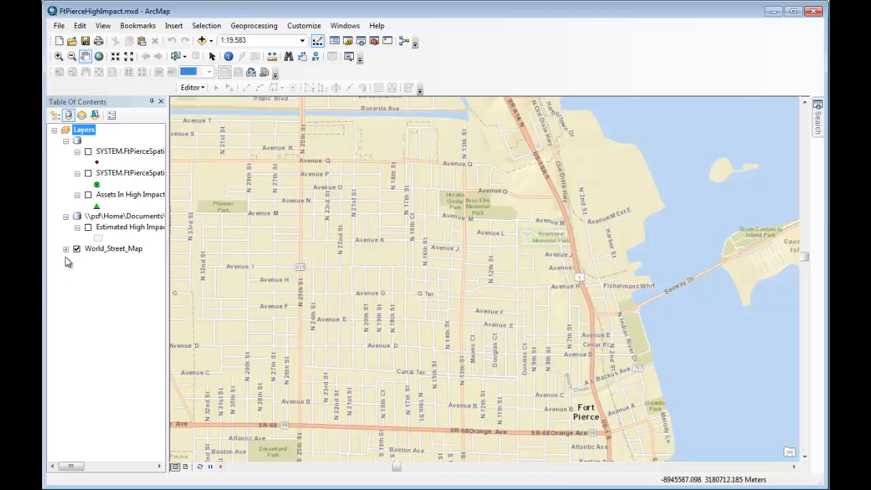
Turn on the Estimated High Impact layer in the Table Of Contents.
{"action": "left_click", "coordinate": [87, 226]}
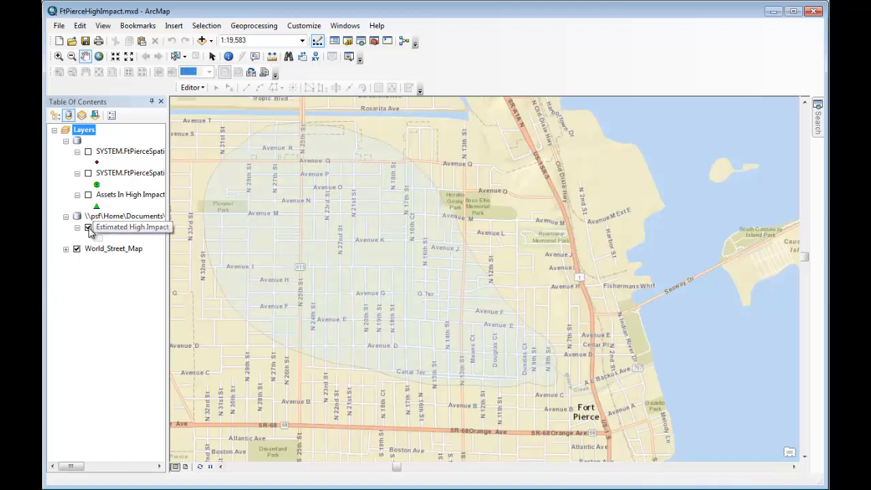
{"action": "left_click", "coordinate": [88, 227]}
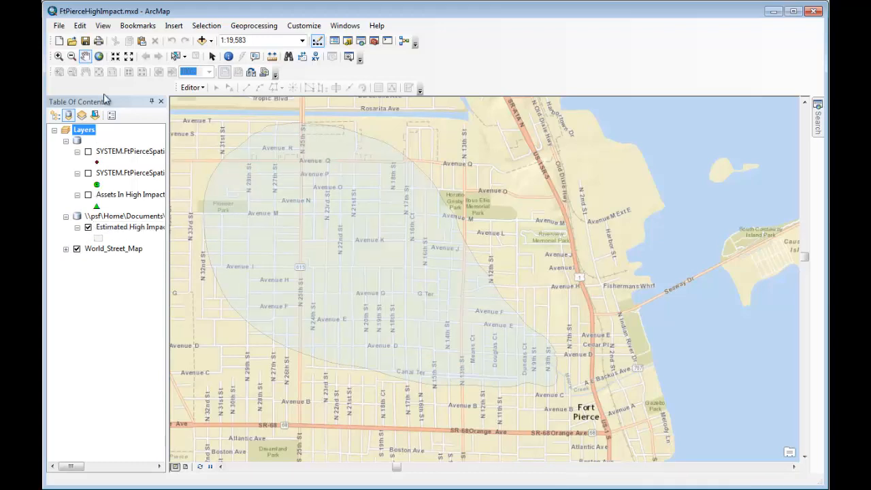
{"action": "left_click", "coordinate": [59, 25]}
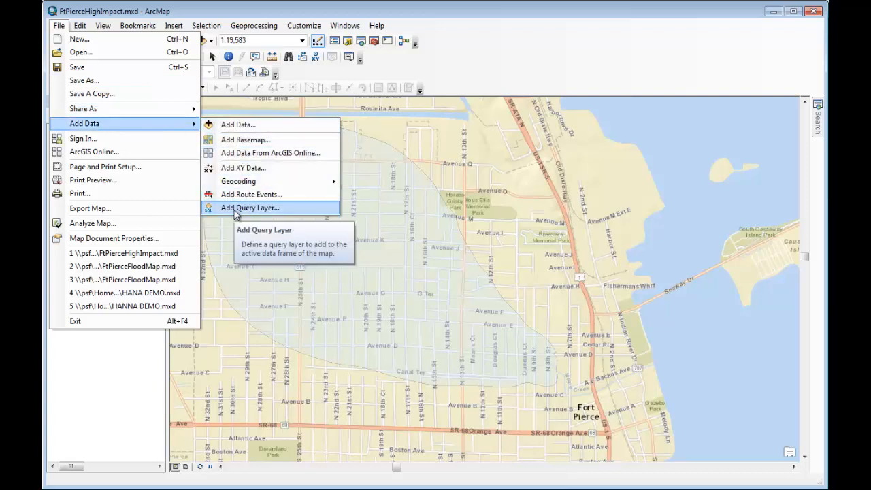
Start a new query layer on AWS_HANA.sde and select the RTSA_SPATIAL.ASSETS_V3 table.
{"action": "left_click", "coordinate": [249, 207]}
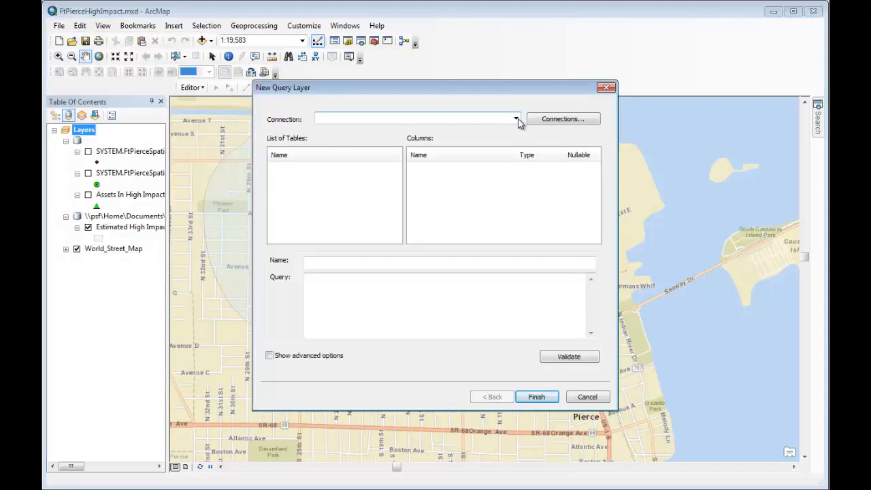
{"action": "left_click", "coordinate": [516, 118]}
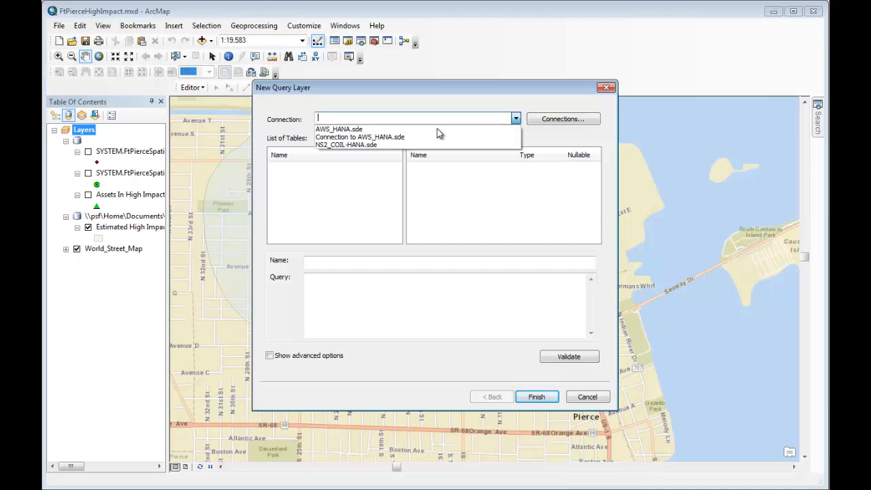
{"action": "left_click", "coordinate": [338, 128]}
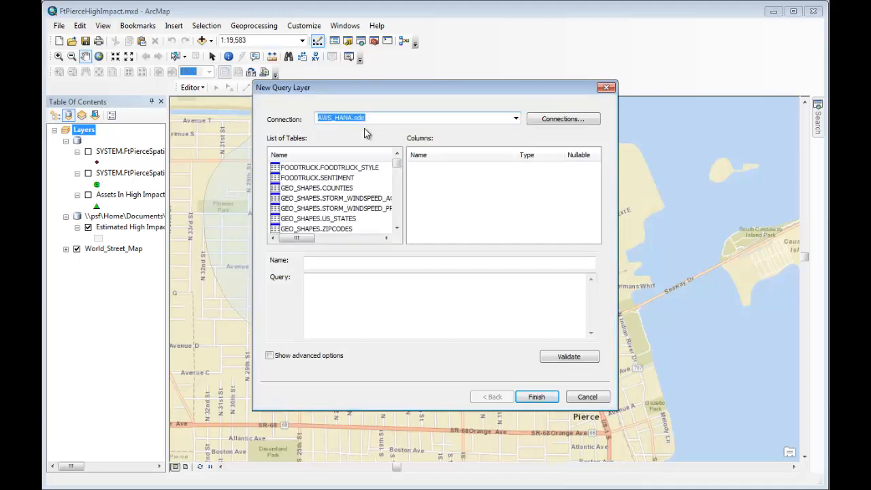
{"action": "mouse_move", "coordinate": [376, 200]}
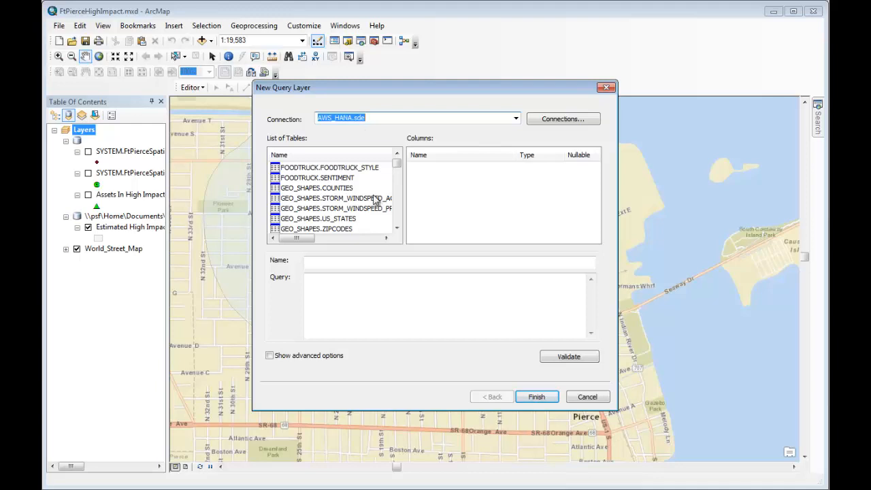
{"action": "scroll", "scroll_direction": "down", "scroll_amount": 3}
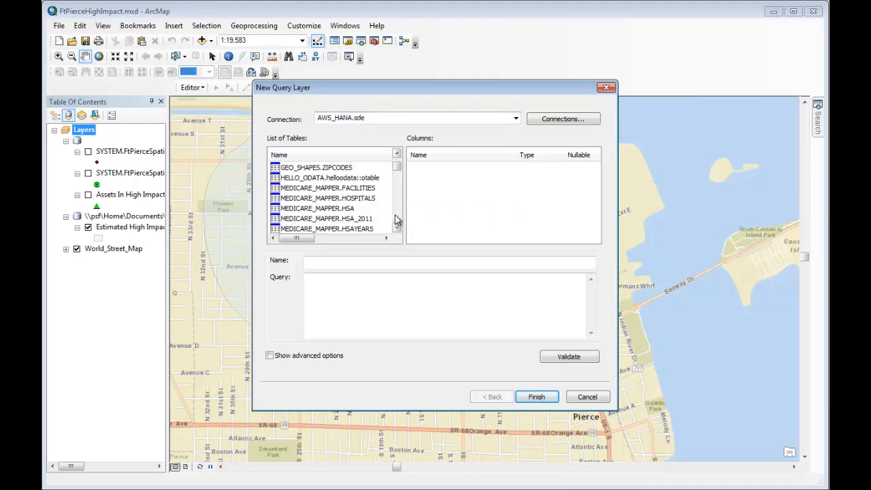
{"action": "scroll", "scroll_direction": "down", "scroll_amount": 3}
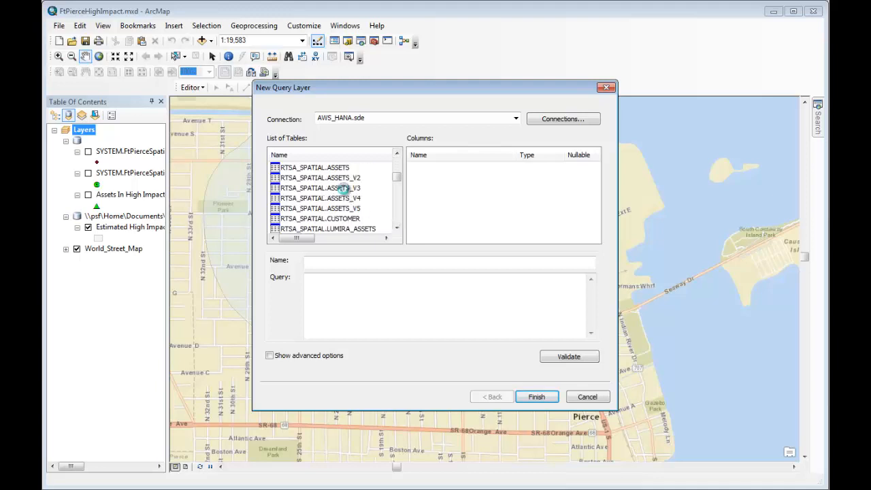
{"action": "left_click", "coordinate": [317, 188]}
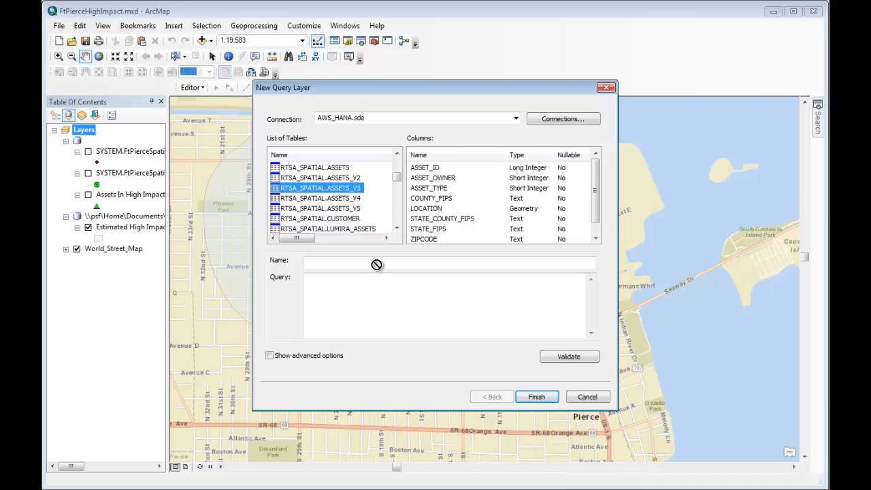
Name the query layer FtPierceAssetsSpatial, enter the ST_WITHIN query, and validate it.
{"action": "left_click", "coordinate": [378, 263]}
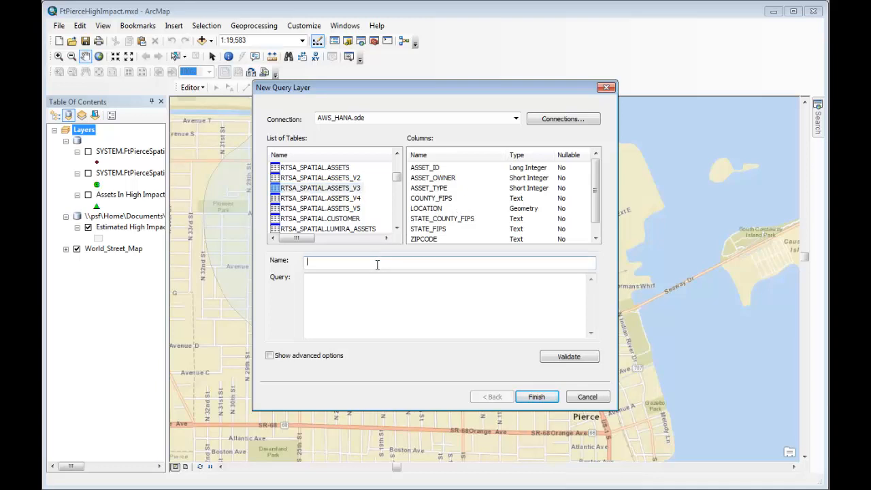
{"action": "type", "text": "FtPierceAssetsSpatial"}
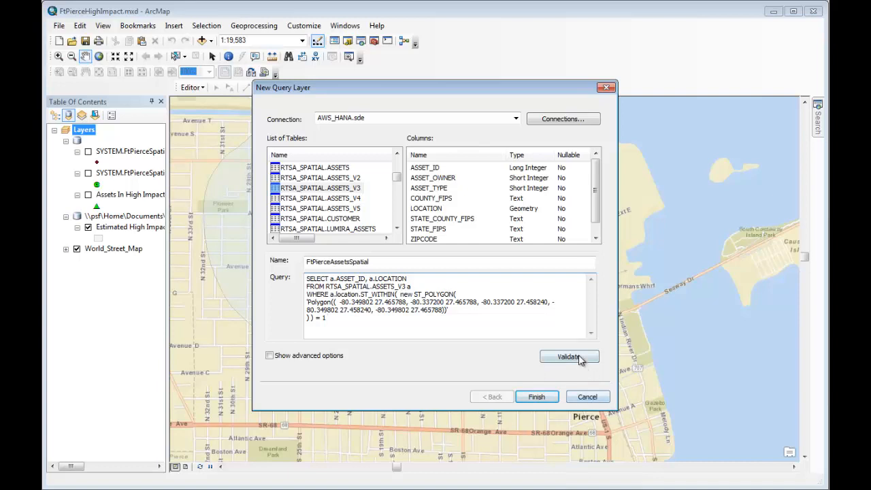
{"action": "left_click", "coordinate": [569, 356]}
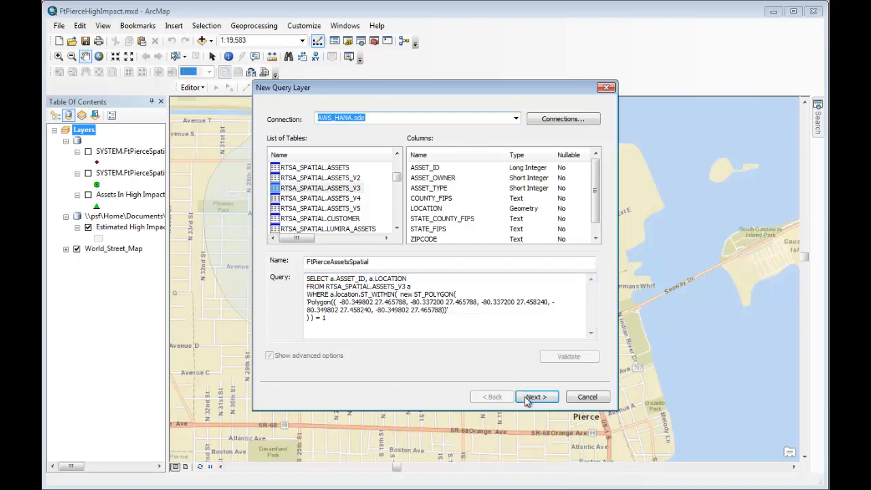
Use ASSET_ID as the unique identifier and finish adding the query layer.
{"action": "left_click", "coordinate": [536, 397]}
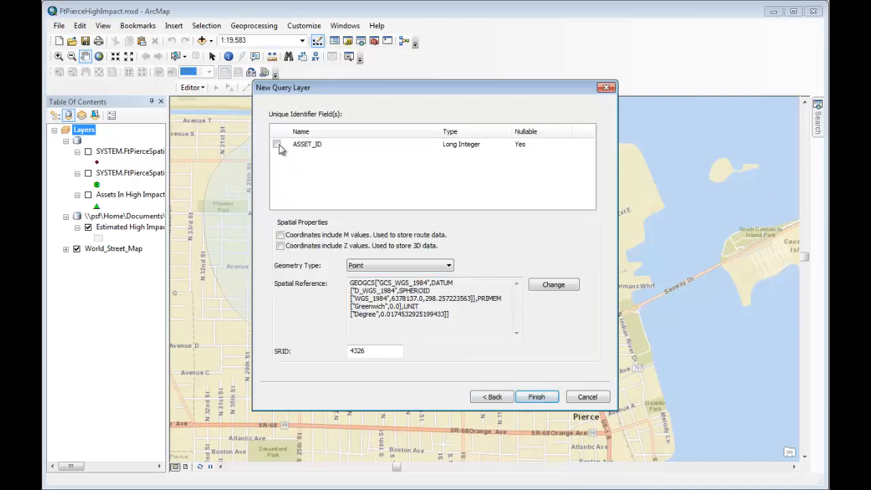
{"action": "left_click", "coordinate": [276, 143]}
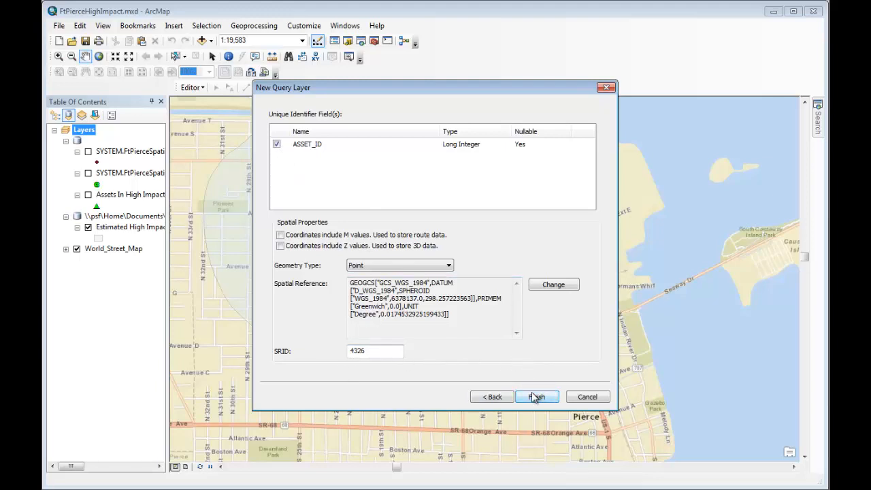
{"action": "left_click", "coordinate": [537, 397]}
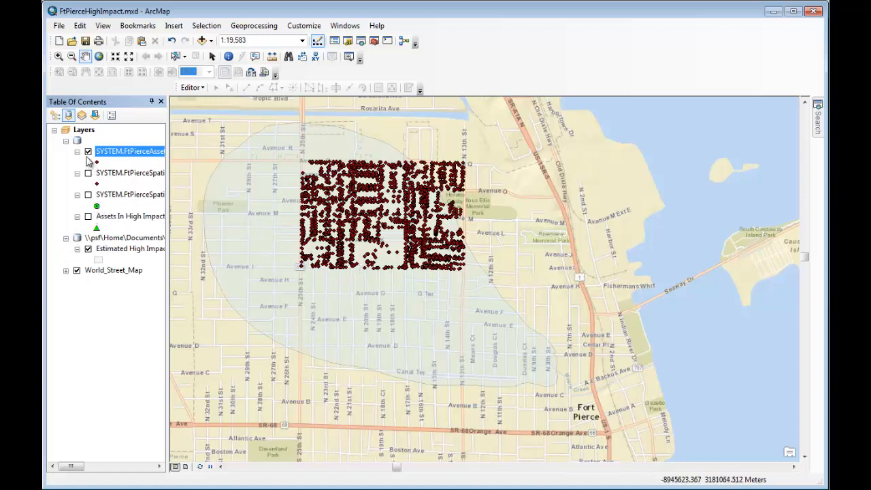
Hide the SYSTEM.FtPierceAssets layer and show Assets In High Impact instead.
{"action": "left_click", "coordinate": [88, 151]}
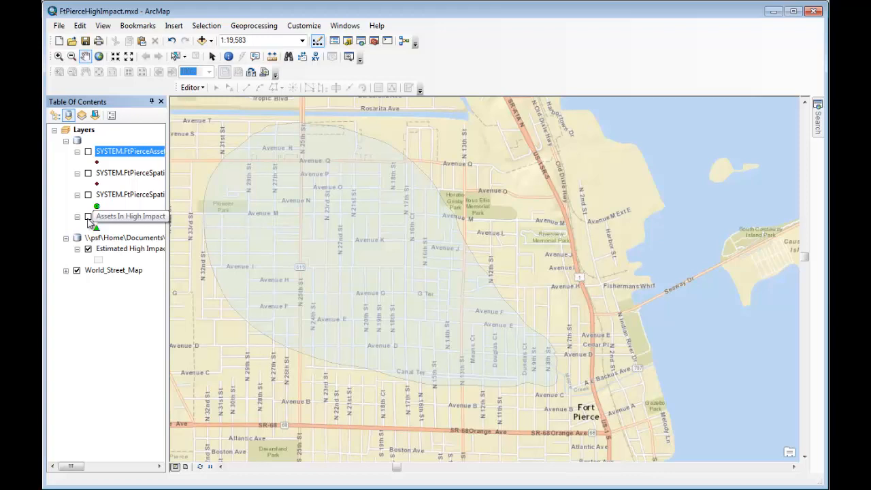
{"action": "left_click", "coordinate": [88, 217]}
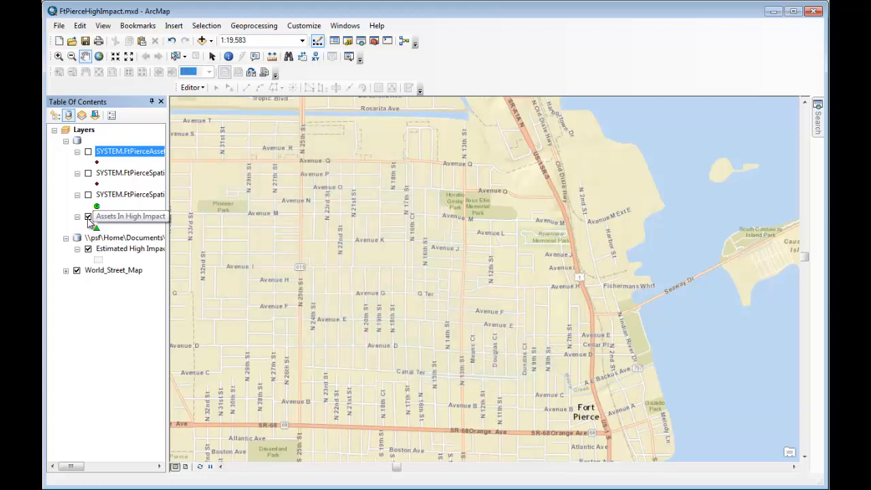
{"action": "left_click", "coordinate": [88, 217]}
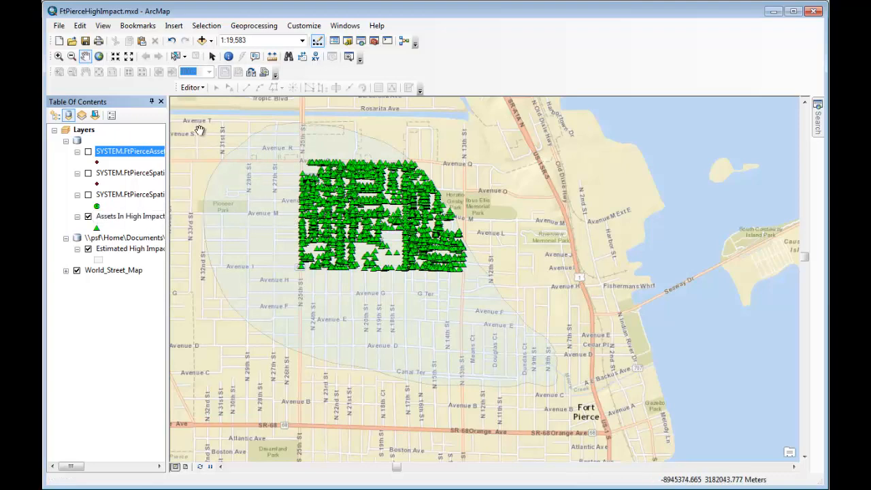
{"action": "left_click", "coordinate": [59, 25]}
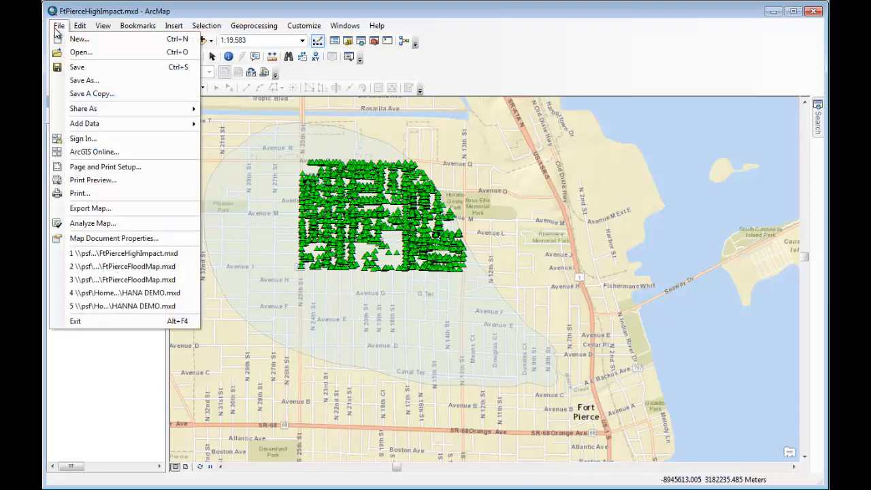
{"action": "mouse_move", "coordinate": [84, 123]}
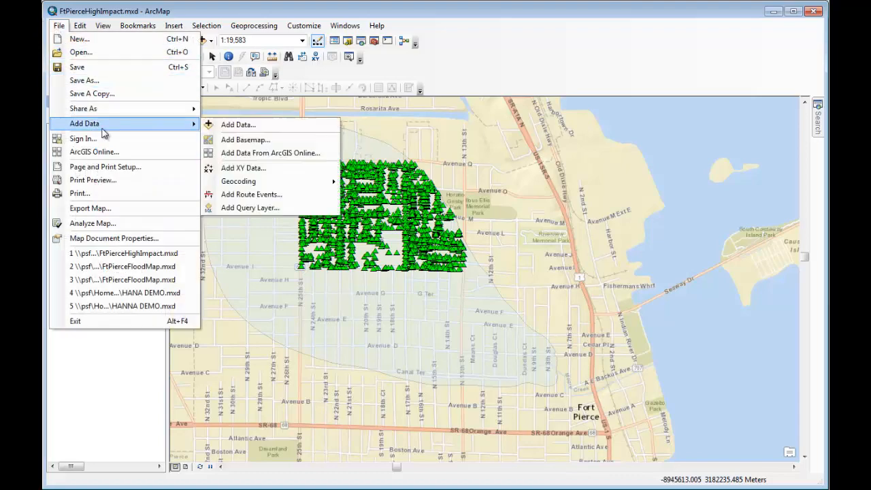
{"action": "mouse_move", "coordinate": [82, 108]}
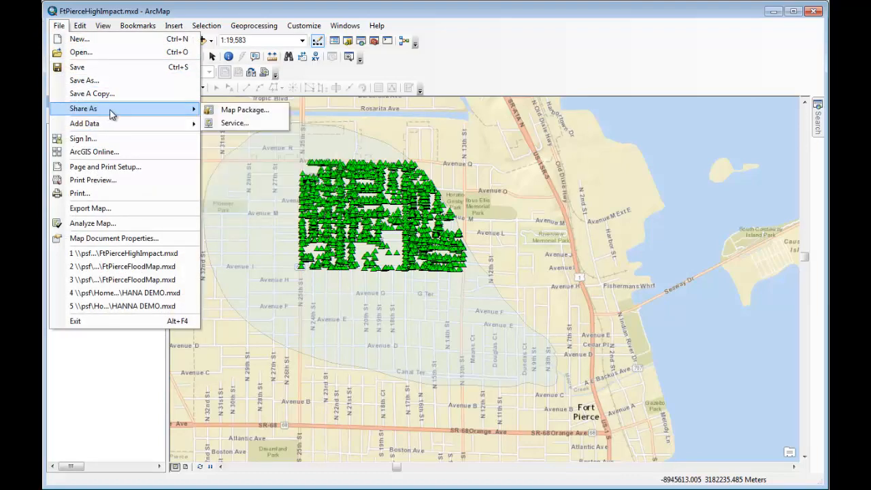
{"action": "mouse_move", "coordinate": [245, 110]}
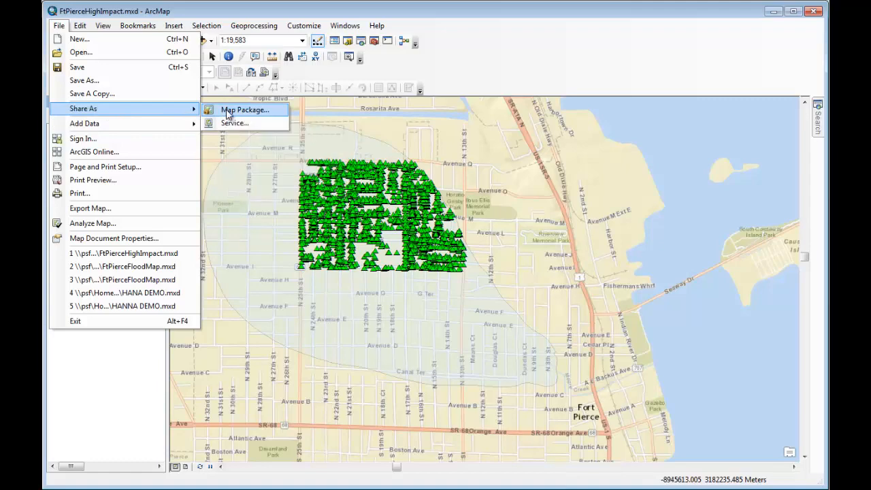
Choose File > Share As > Map Package.
{"action": "left_click", "coordinate": [245, 109]}
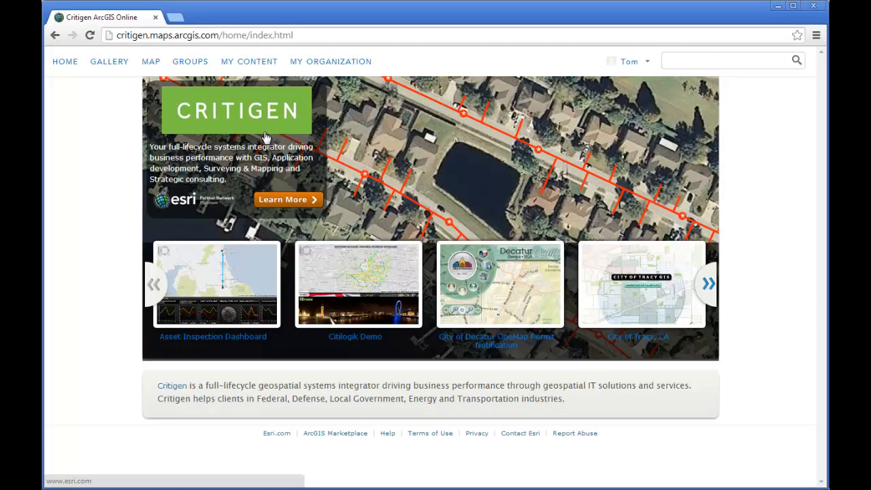
{"action": "mouse_move", "coordinate": [249, 64]}
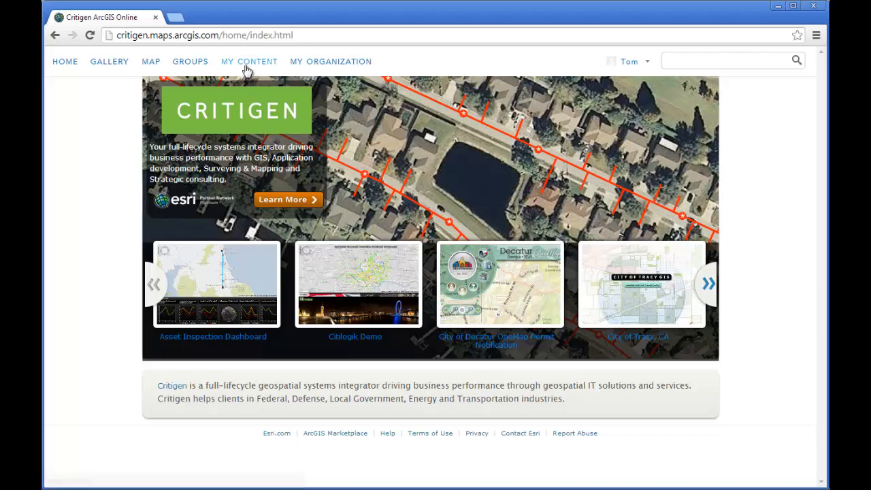
View the FtPierceHighImpact map package under My Content in ArcGIS Online.
{"action": "left_click", "coordinate": [249, 61]}
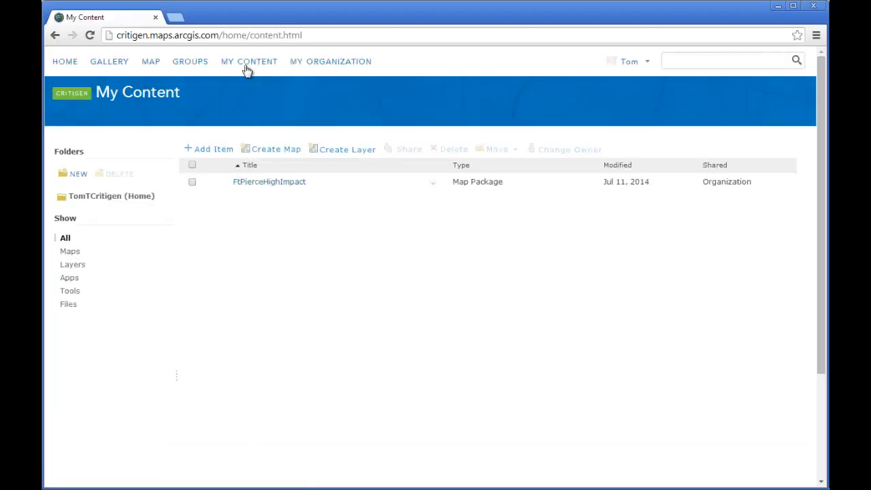
{"action": "left_click", "coordinate": [269, 181]}
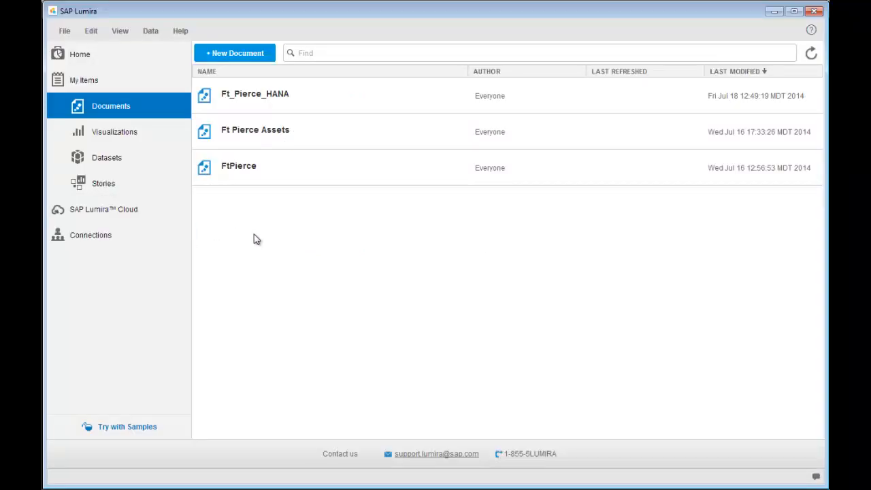
{"action": "mouse_move", "coordinate": [265, 211]}
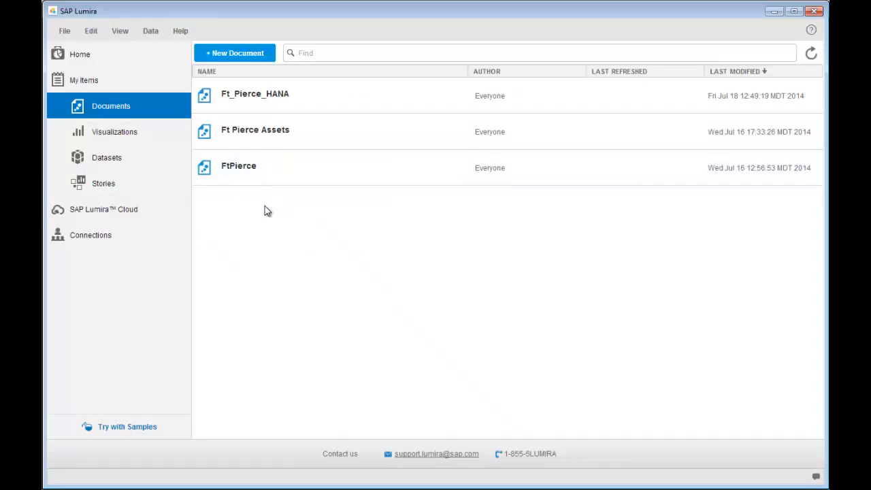
{"action": "mouse_move", "coordinate": [271, 168]}
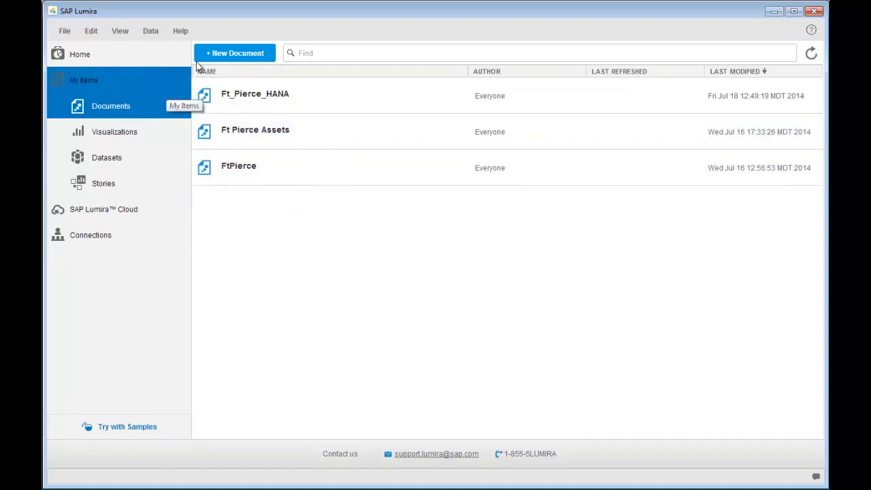
Create a new document's FT_PIERCE_LUMIRA dataset from the RTSA_XS SAP HANA view.
{"action": "left_click", "coordinate": [234, 53]}
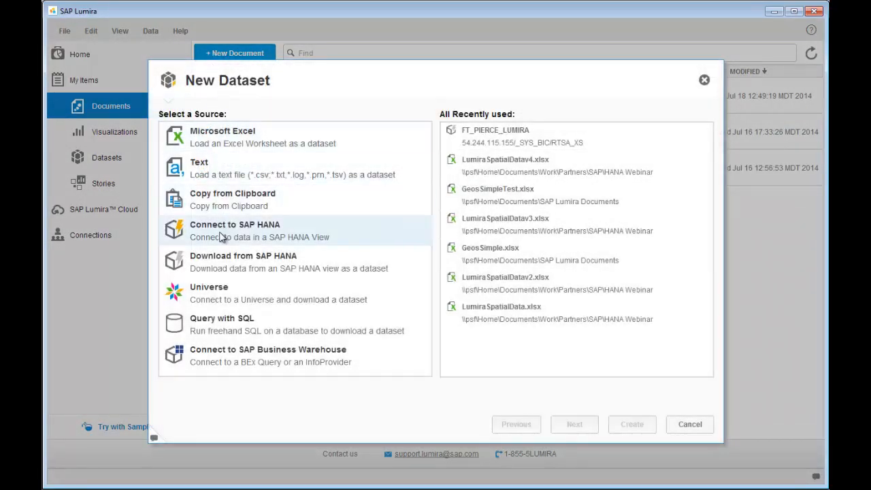
{"action": "left_click", "coordinate": [243, 261]}
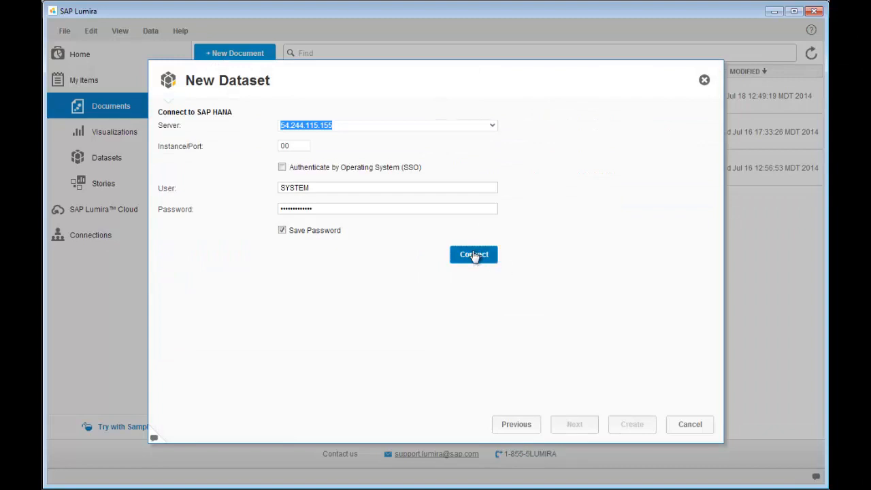
{"action": "left_click", "coordinate": [474, 254]}
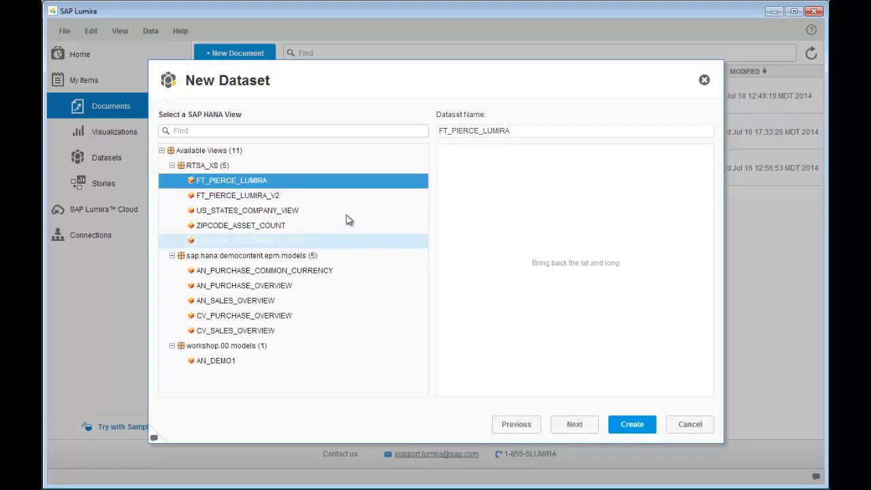
{"action": "mouse_move", "coordinate": [347, 195]}
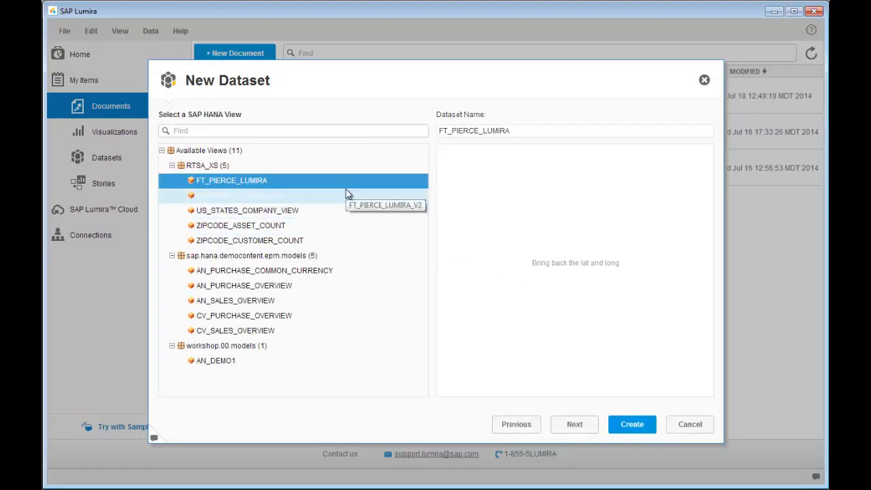
{"action": "mouse_move", "coordinate": [617, 390]}
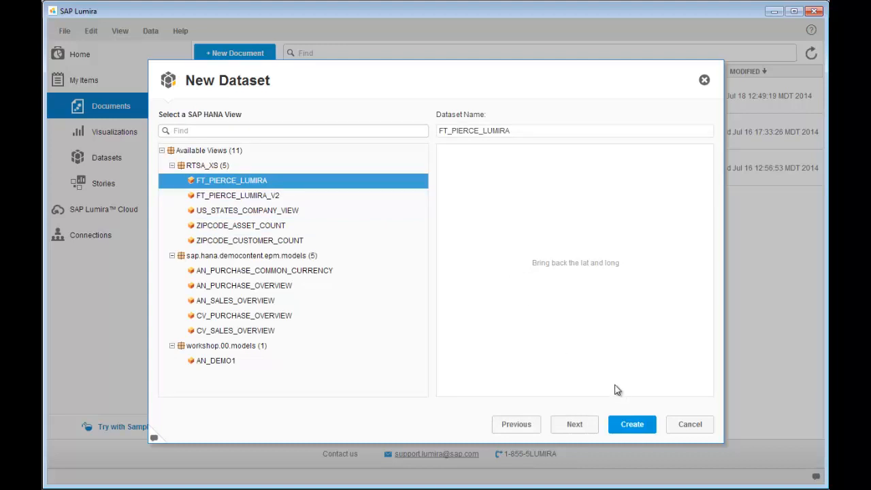
{"action": "left_click", "coordinate": [631, 423]}
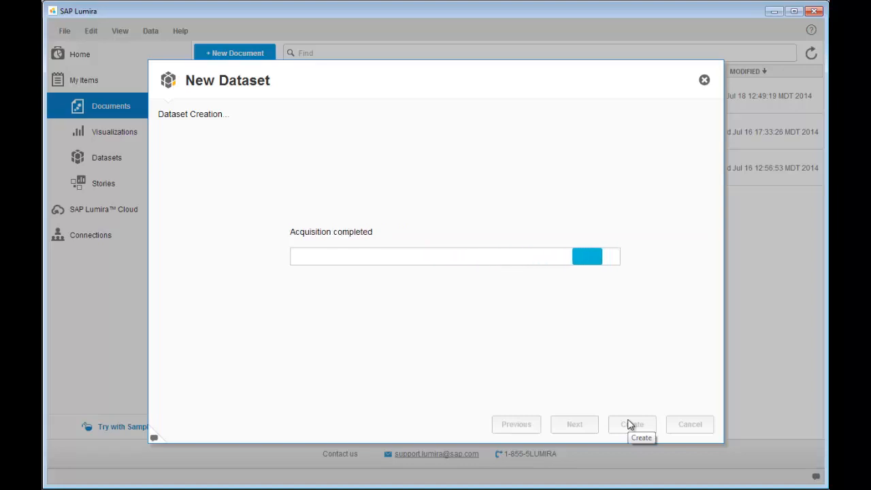
{"action": "left_click", "coordinate": [631, 424]}
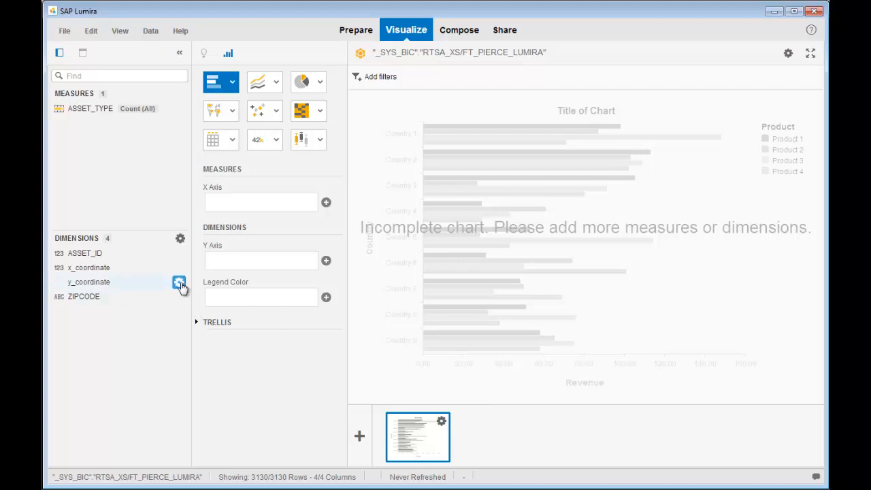
Convert ASSET_ID to text, producing the new dimension ASSET_ID (2), and open its options.
{"action": "left_click", "coordinate": [179, 254]}
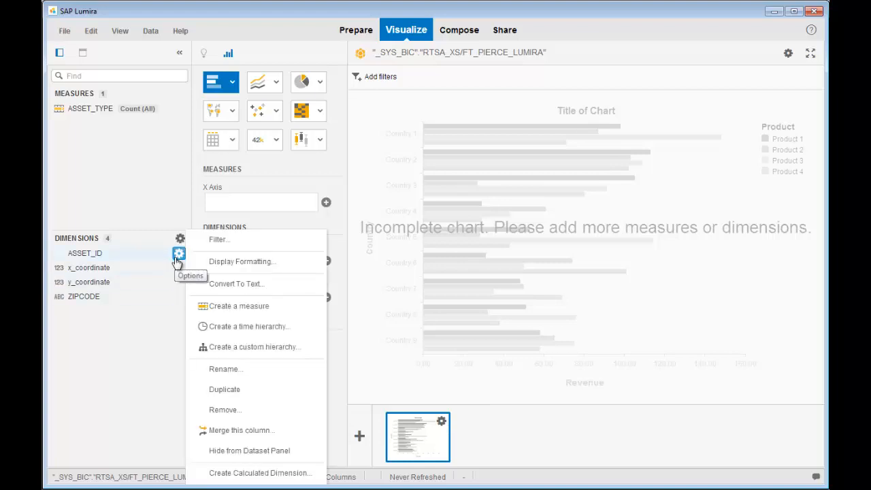
{"action": "left_click", "coordinate": [236, 284]}
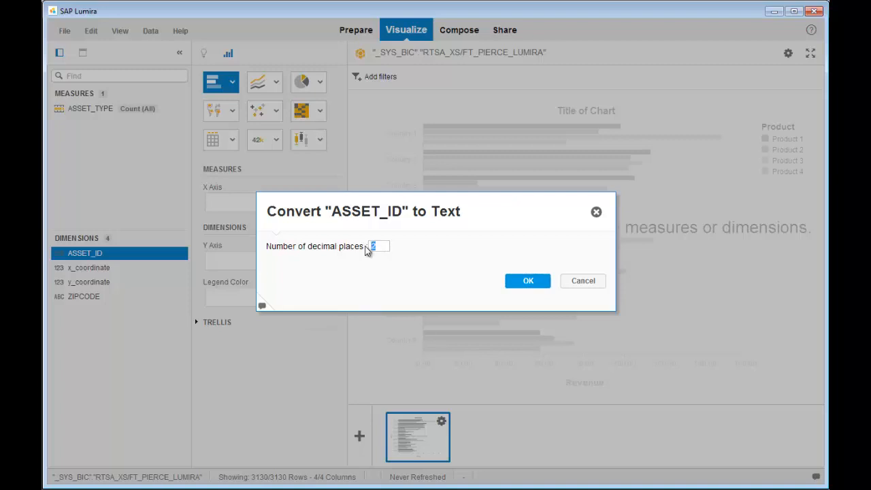
{"action": "left_click", "coordinate": [527, 281]}
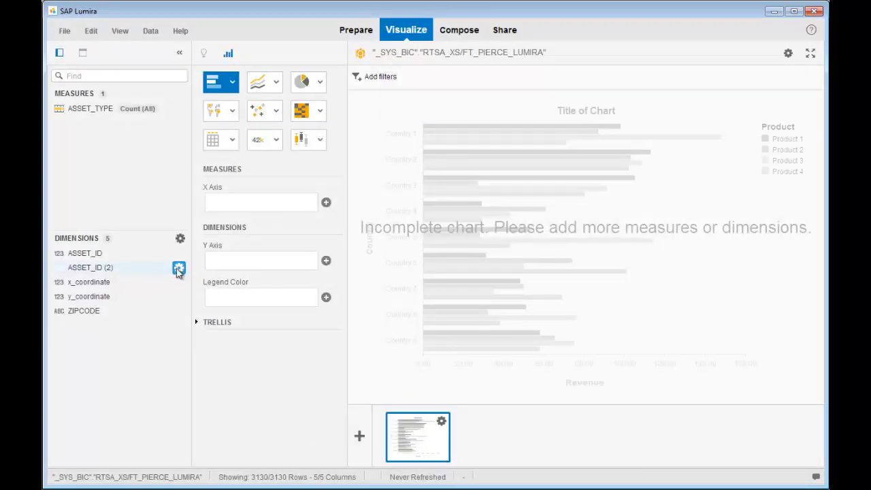
{"action": "left_click", "coordinate": [179, 267]}
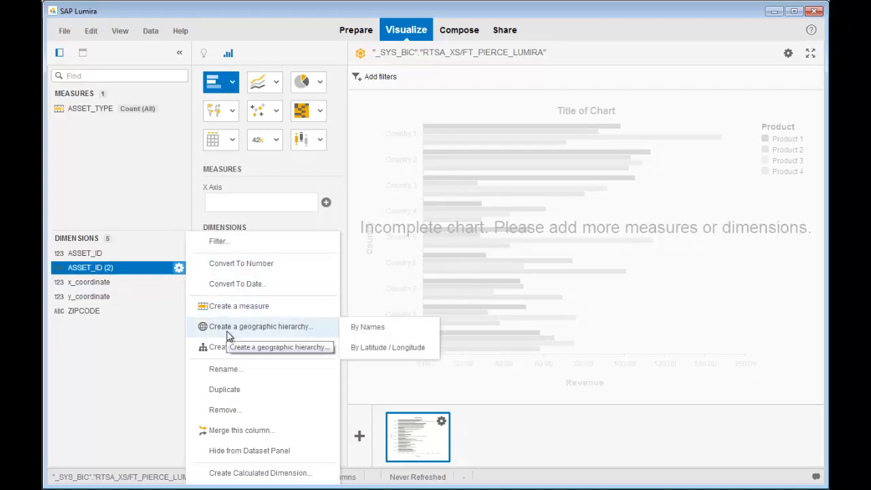
{"action": "mouse_move", "coordinate": [388, 347]}
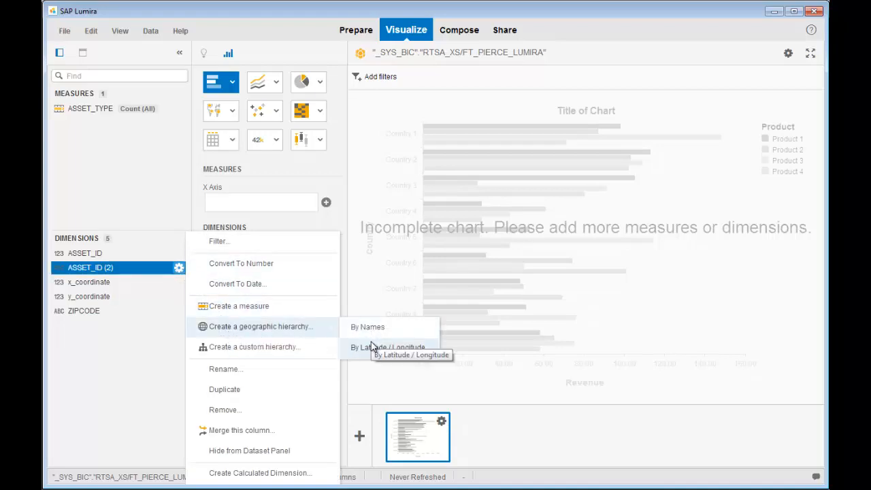
Create a latitude/longitude hierarchy using y_coordinate for latitude and x_coordinate for longitude, with a geographic level.
{"action": "left_click", "coordinate": [388, 347]}
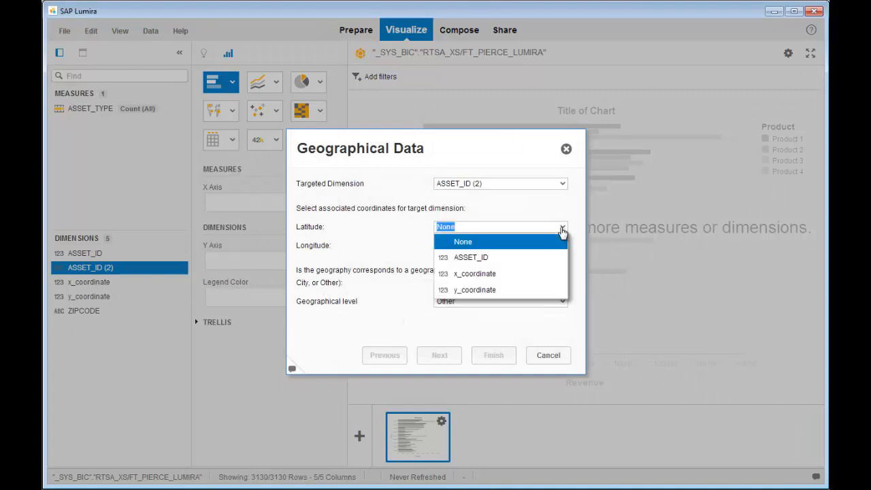
{"action": "left_click", "coordinate": [474, 273]}
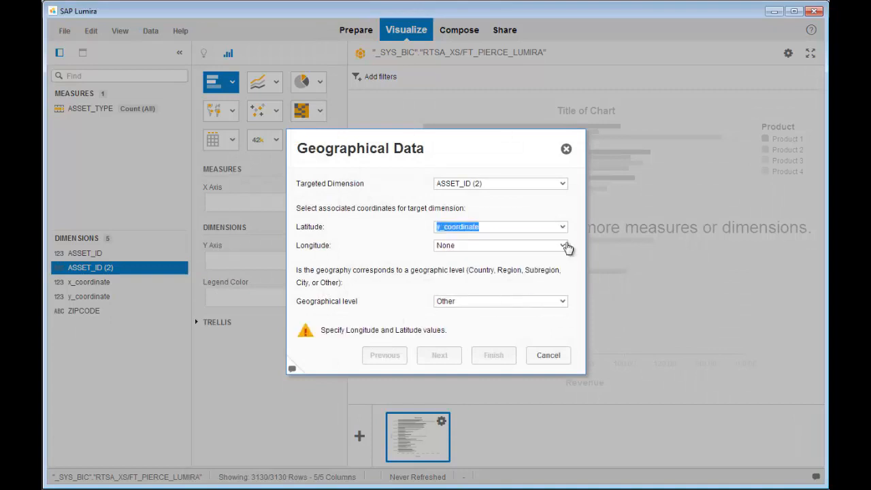
{"action": "left_click", "coordinate": [500, 244]}
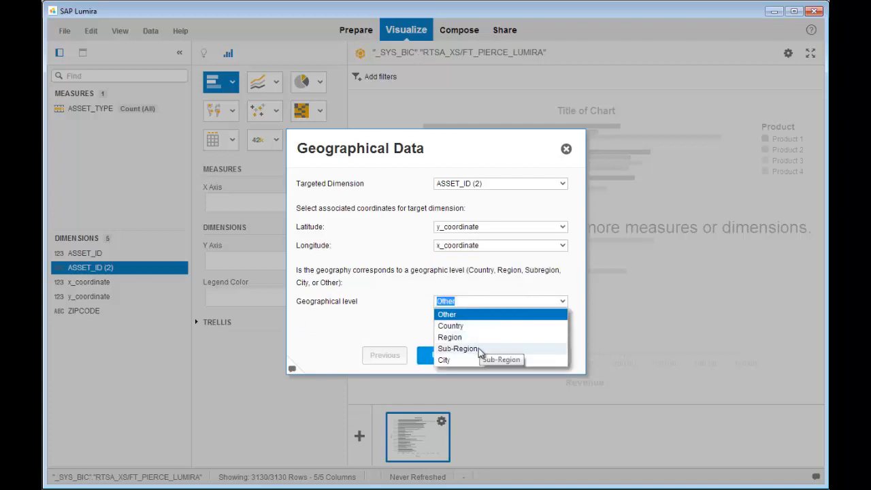
{"action": "left_click", "coordinate": [457, 349]}
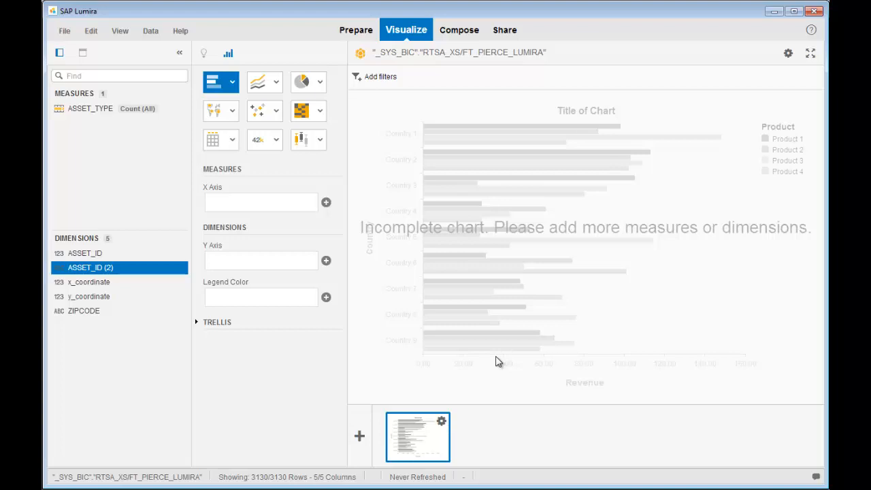
{"action": "left_click", "coordinate": [57, 253]}
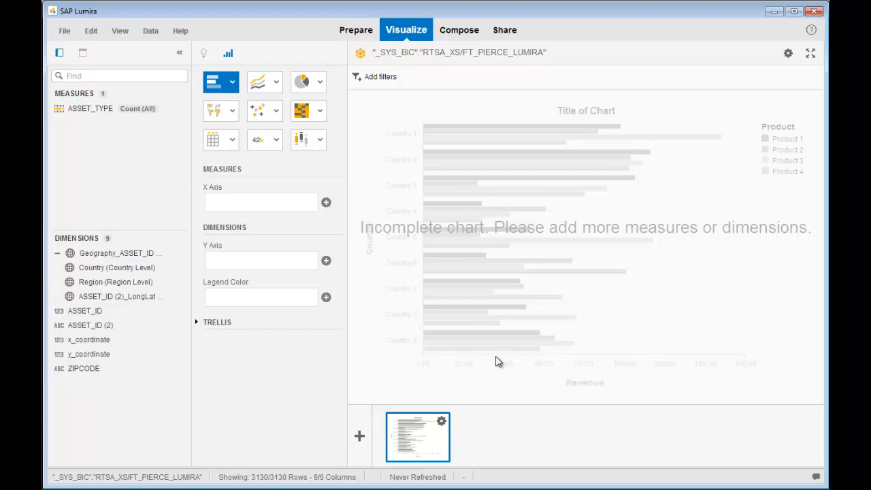
{"action": "mouse_move", "coordinate": [211, 167]}
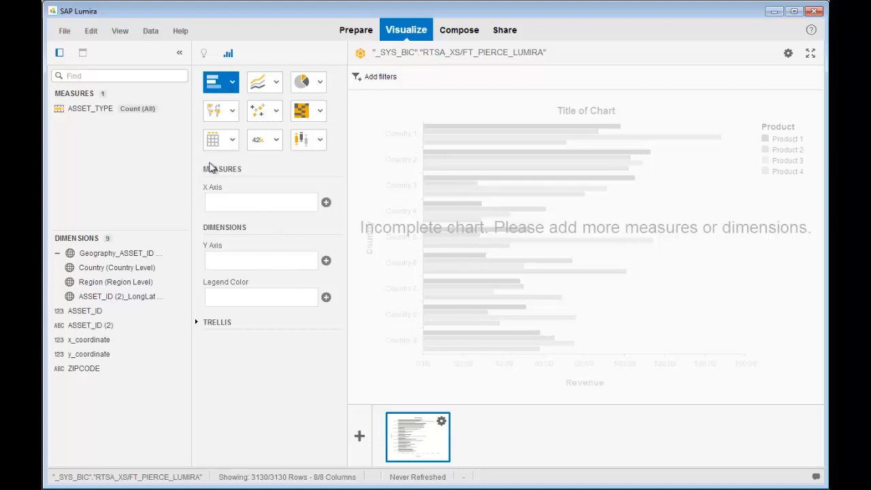
Make a Geo Map with markers located by ASSET_ID (2)_LongLat, zoomed out over Fort Pierce.
{"action": "left_click", "coordinate": [215, 111]}
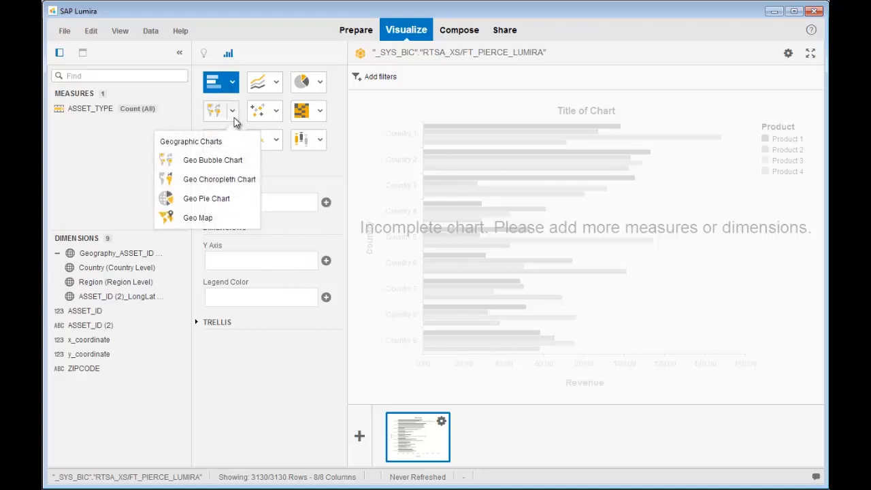
{"action": "mouse_move", "coordinate": [208, 217]}
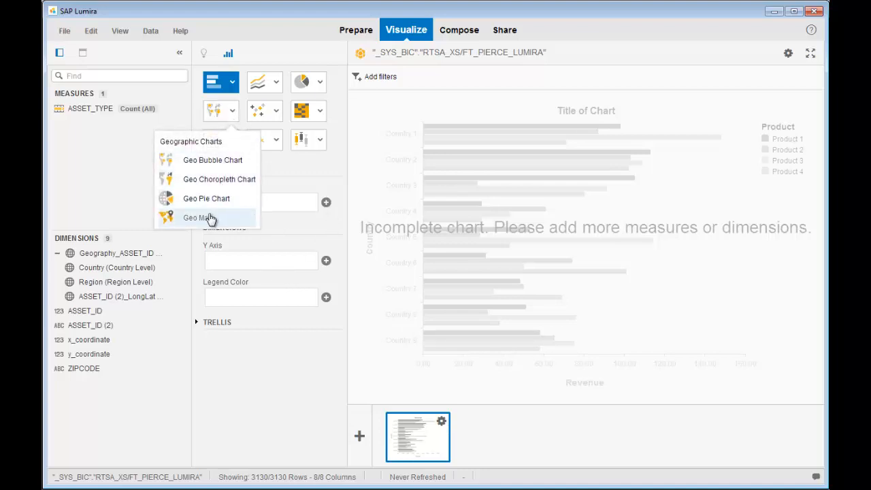
{"action": "left_click", "coordinate": [198, 218]}
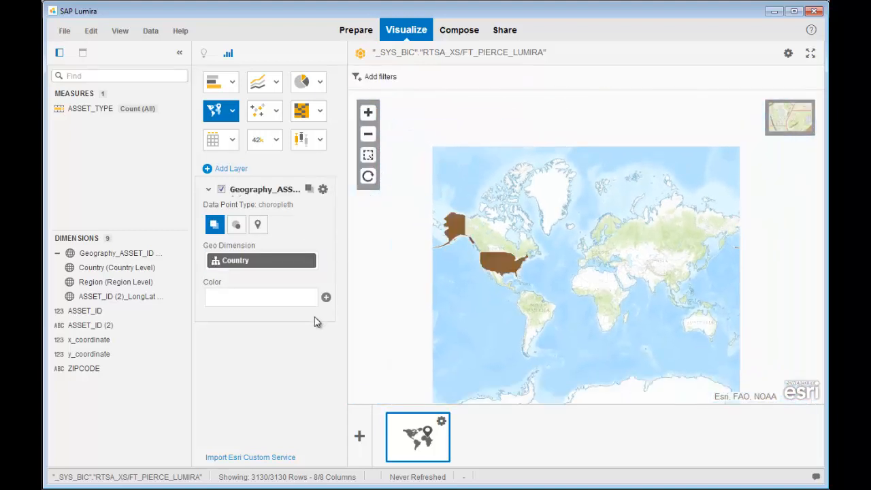
{"action": "left_click", "coordinate": [258, 225]}
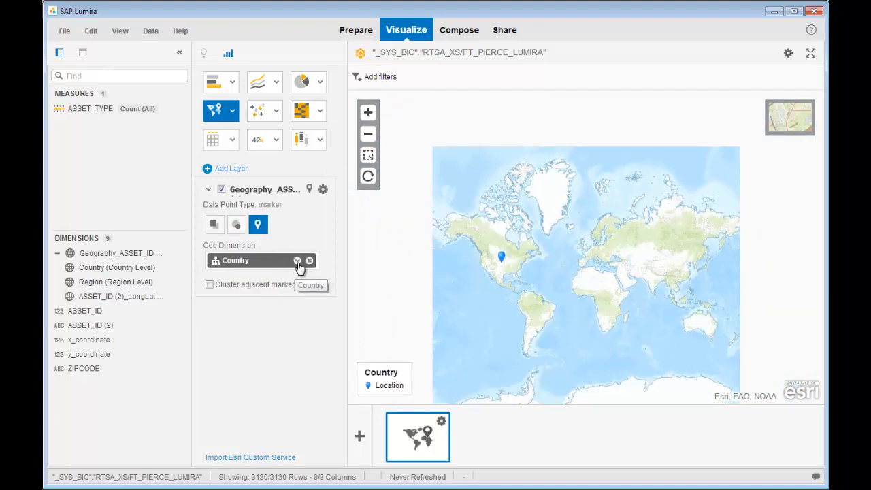
{"action": "left_click", "coordinate": [262, 260]}
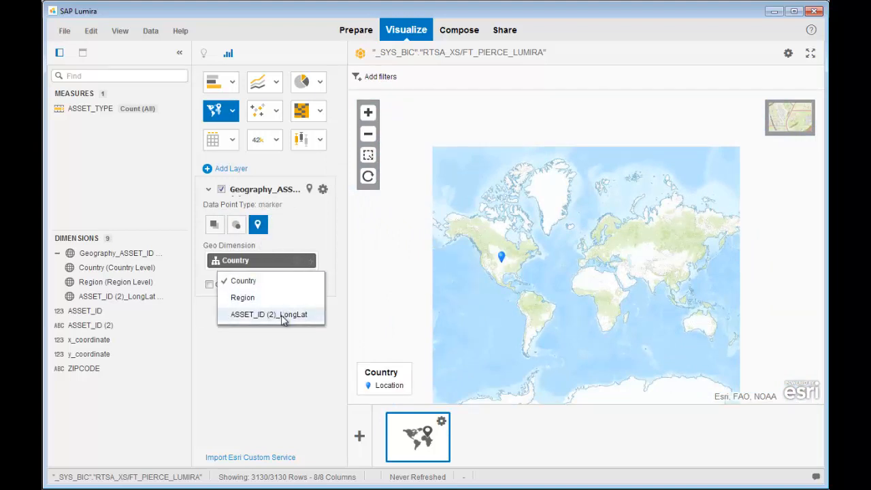
{"action": "left_click", "coordinate": [268, 314]}
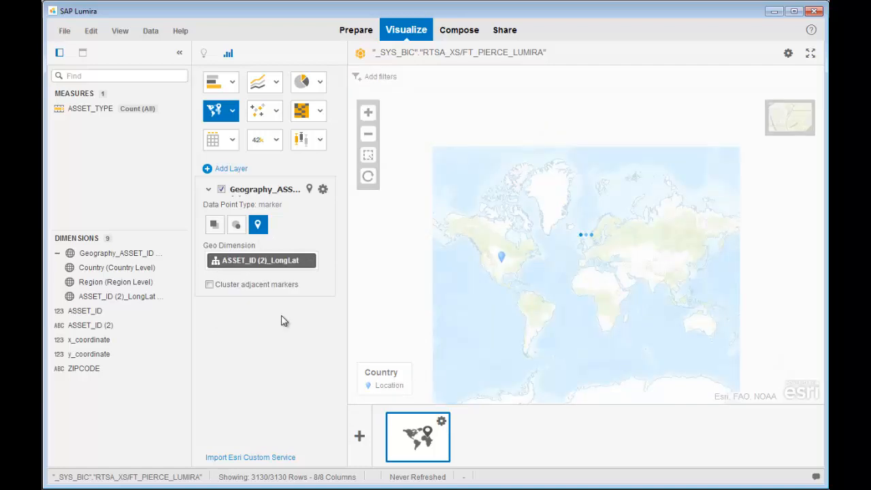
{"action": "left_click", "coordinate": [367, 112]}
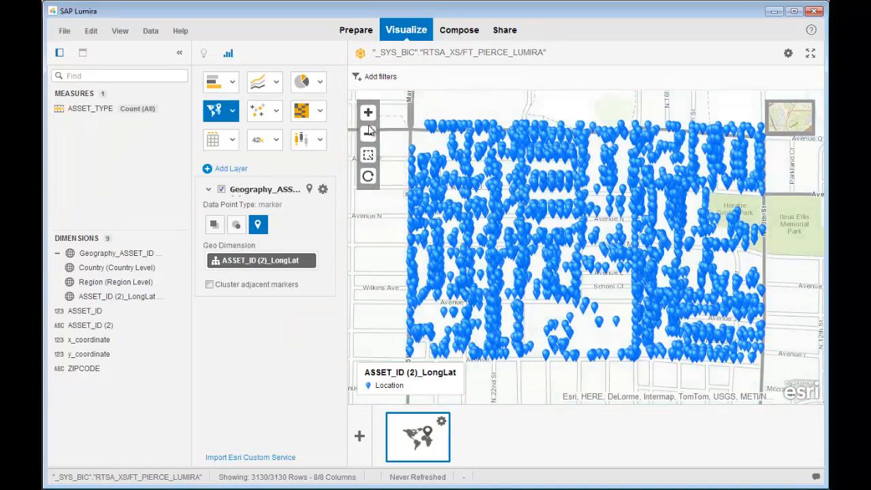
{"action": "left_click", "coordinate": [367, 134]}
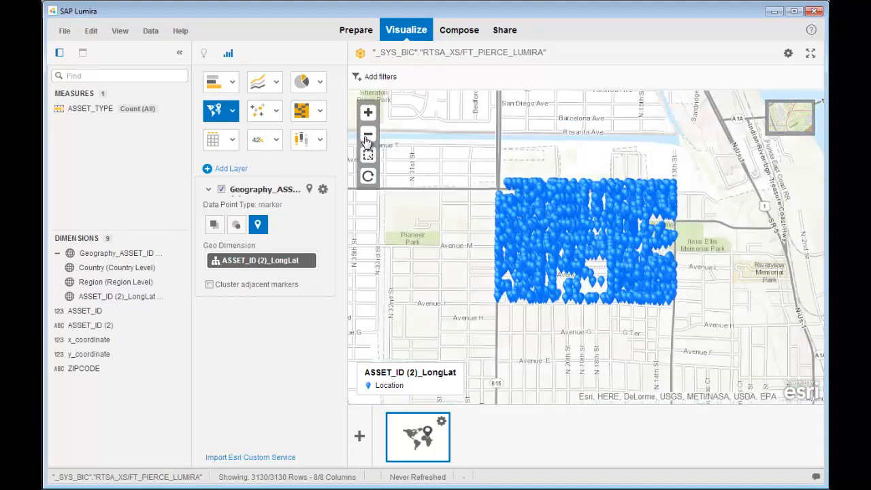
{"action": "left_click", "coordinate": [368, 134]}
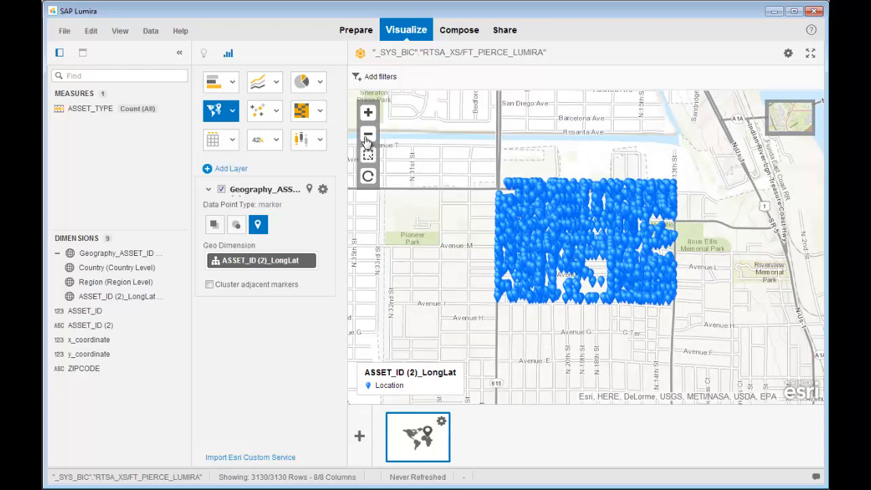